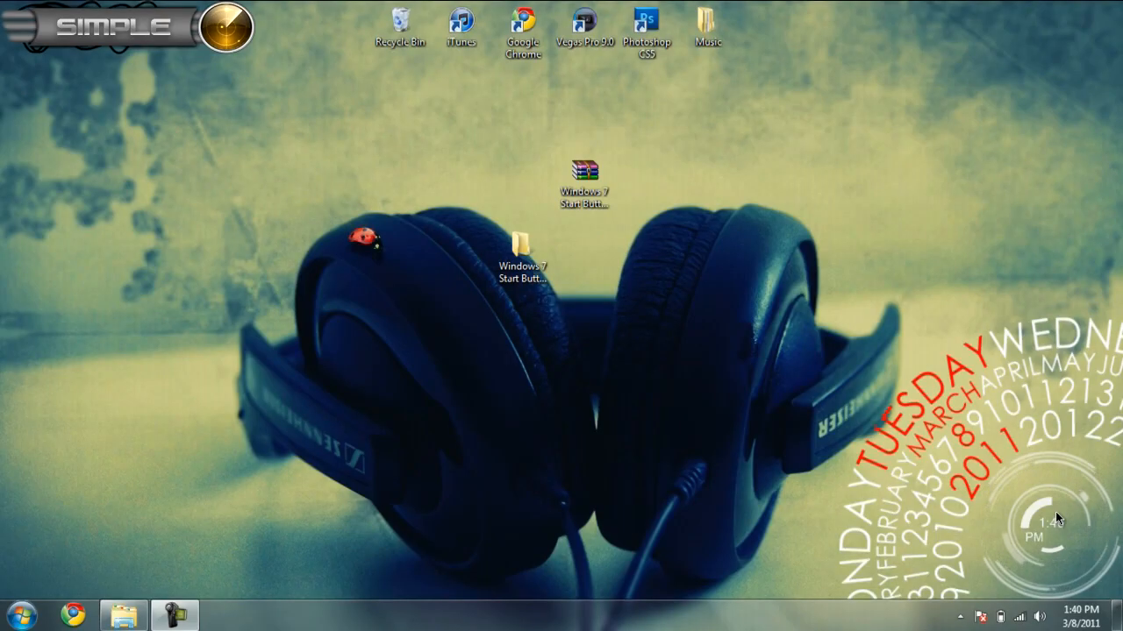
{"action": "mouse_move", "coordinate": [880, 466]}
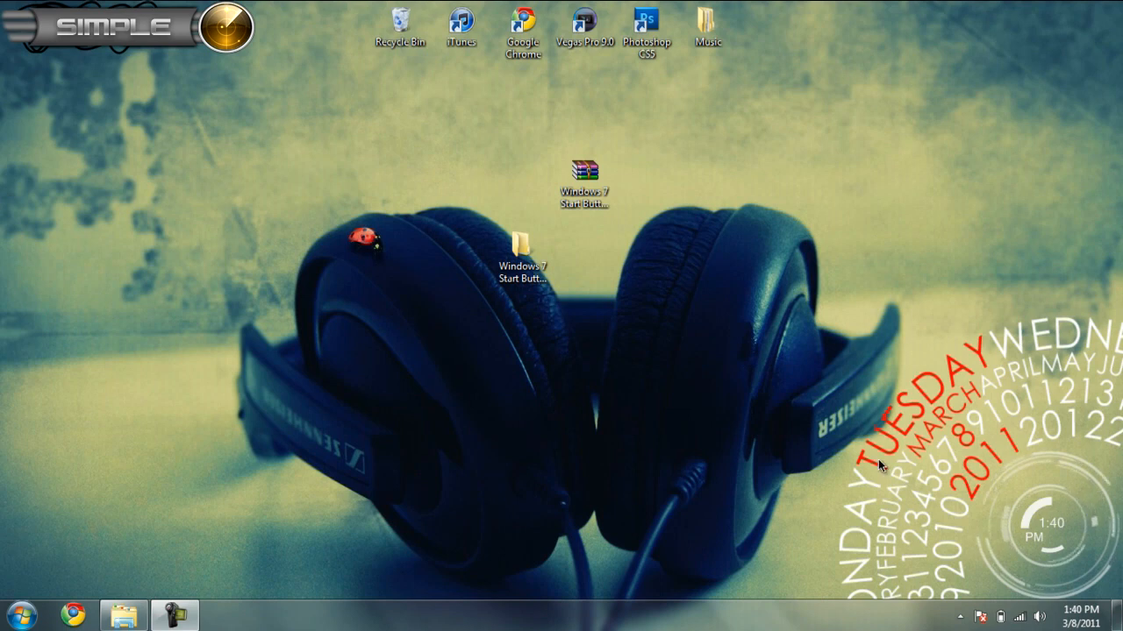
{"action": "mouse_move", "coordinate": [750, 353]}
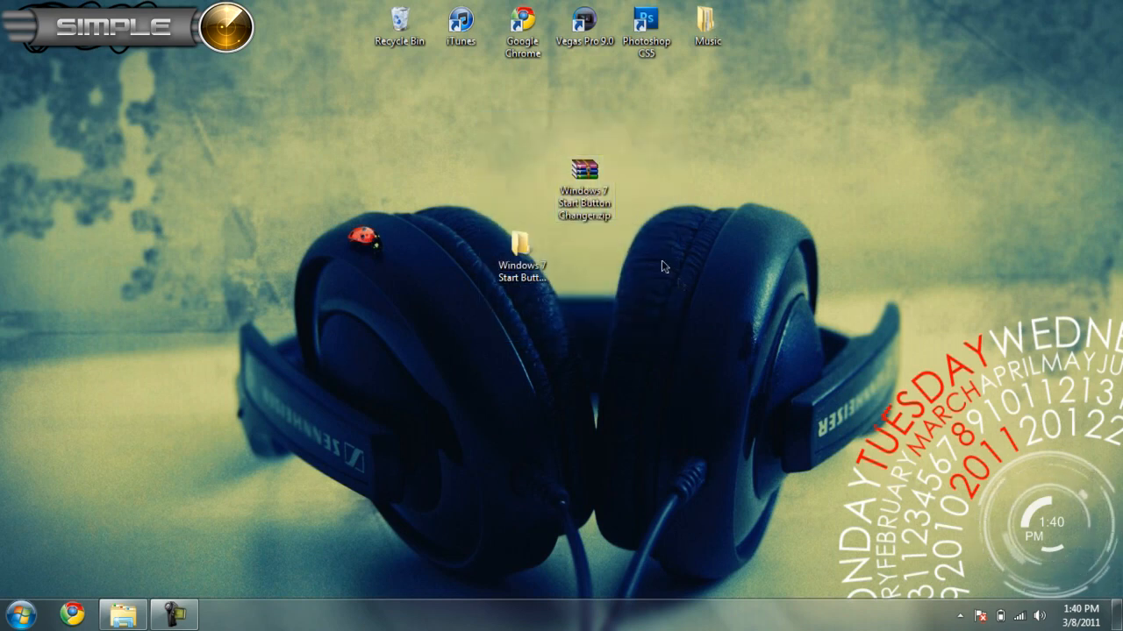
Extract the start button changer archive and browse into the inner Windows 7 Start Button Changer folder
{"action": "double_click", "coordinate": [582, 174]}
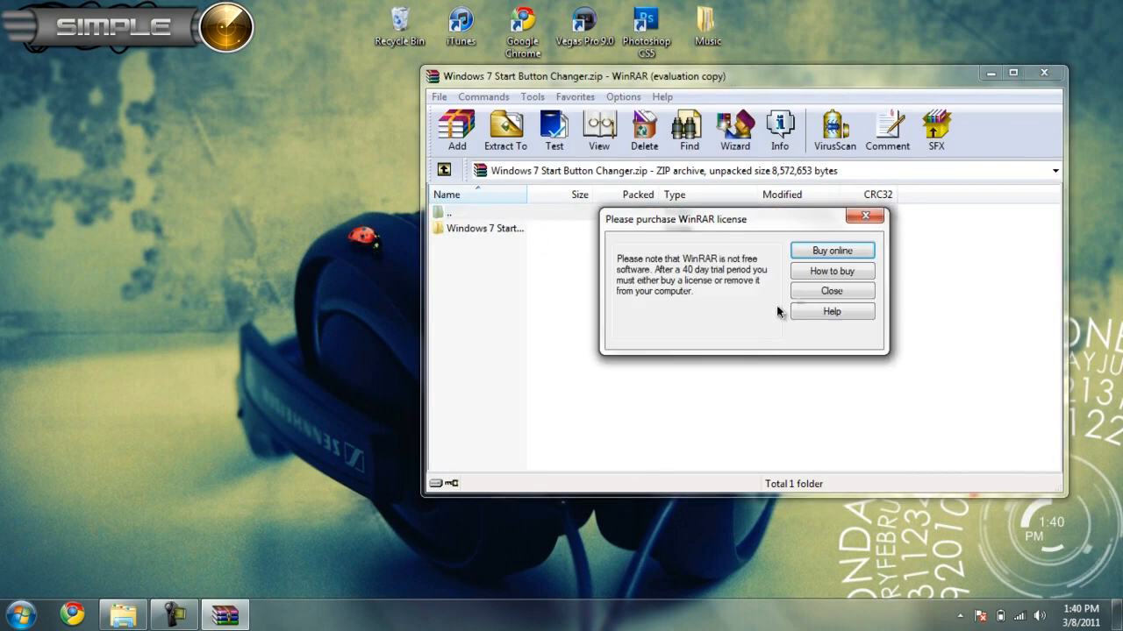
{"action": "left_click", "coordinate": [832, 291]}
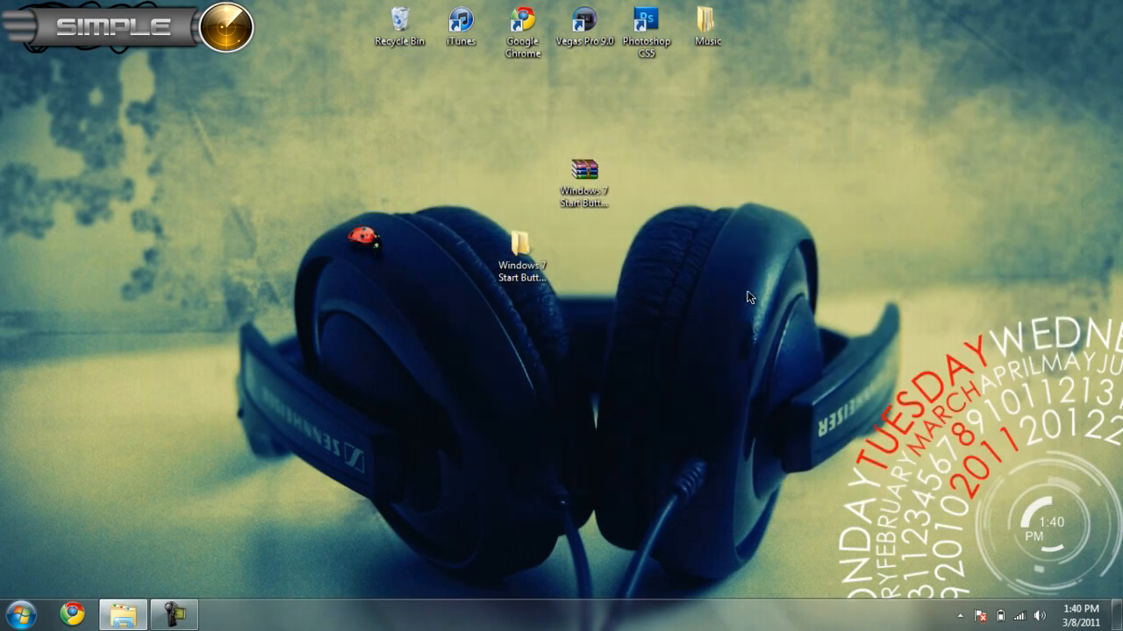
{"action": "left_click", "coordinate": [525, 249]}
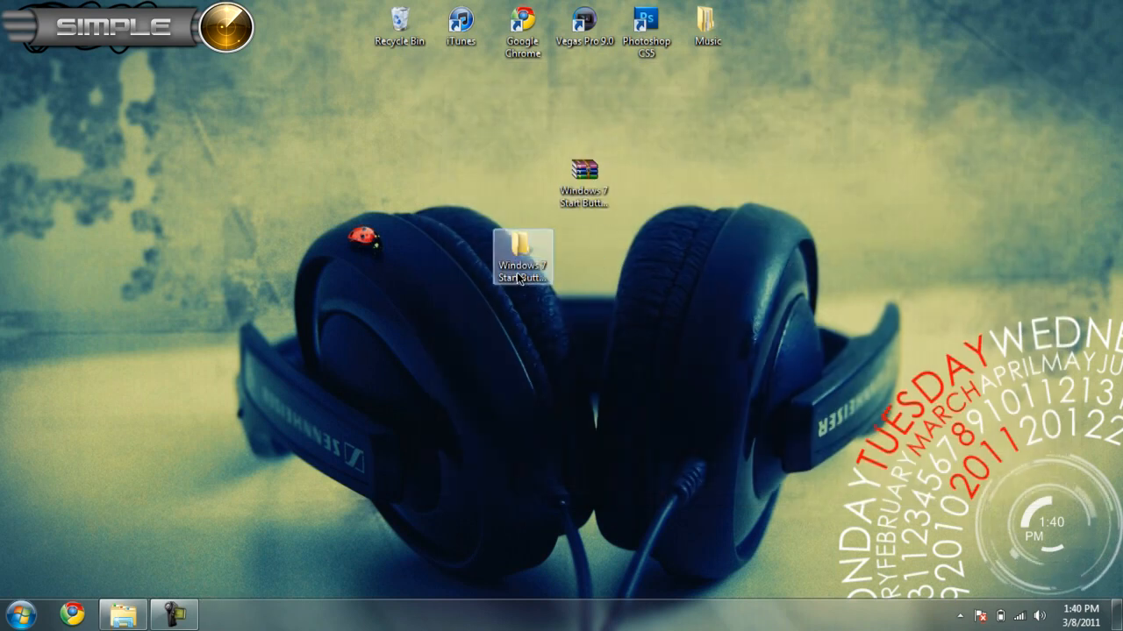
{"action": "double_click", "coordinate": [524, 255]}
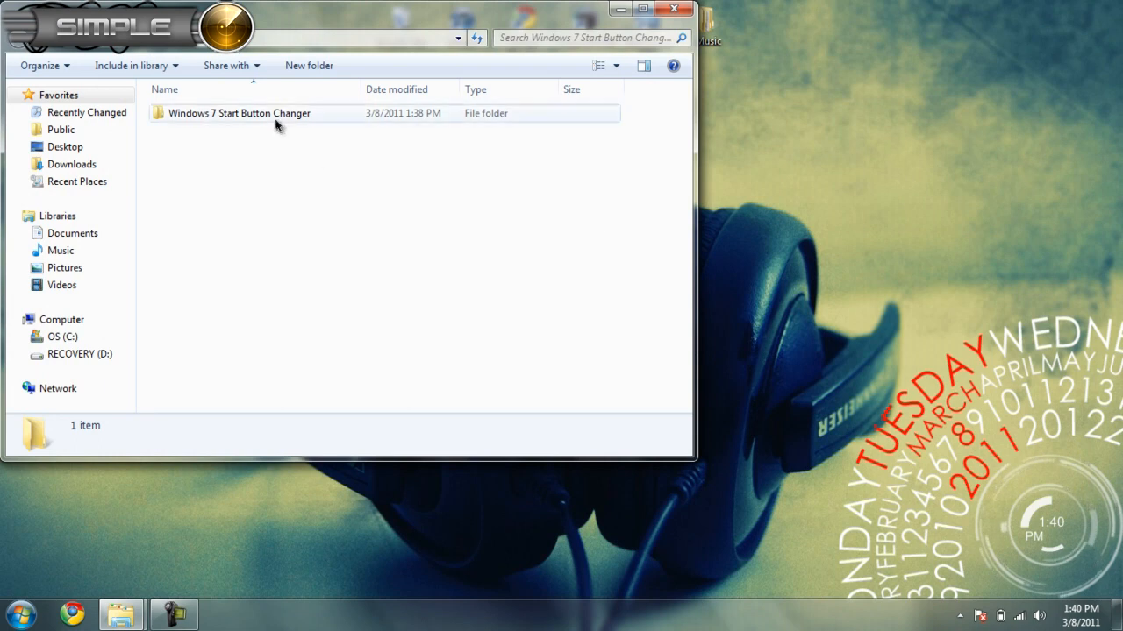
{"action": "double_click", "coordinate": [239, 112]}
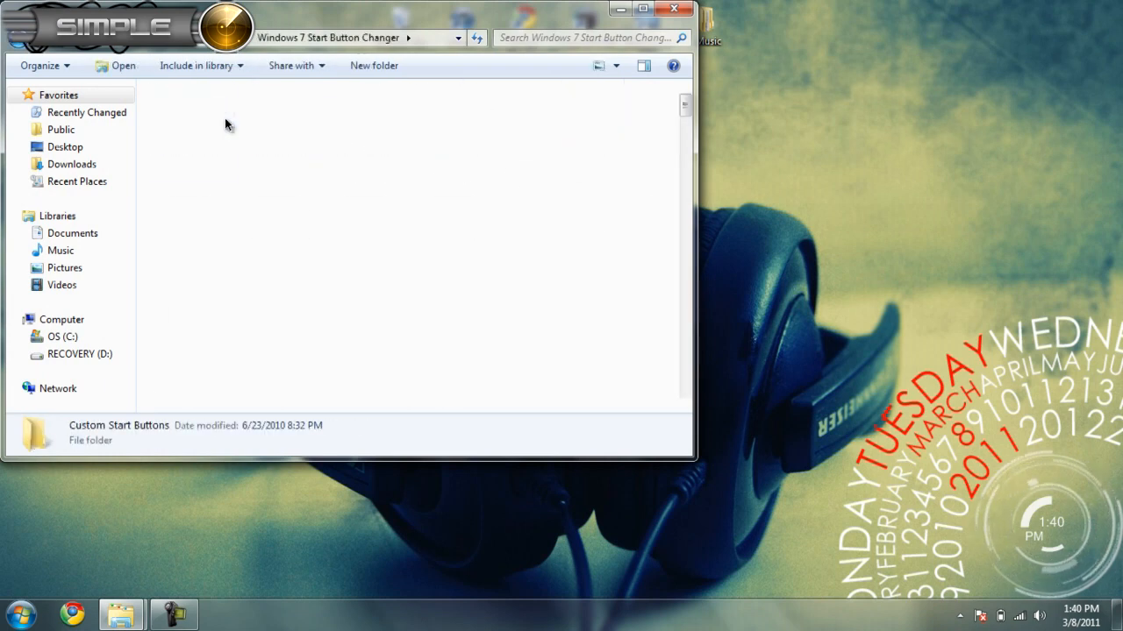
{"action": "double_click", "coordinate": [119, 430]}
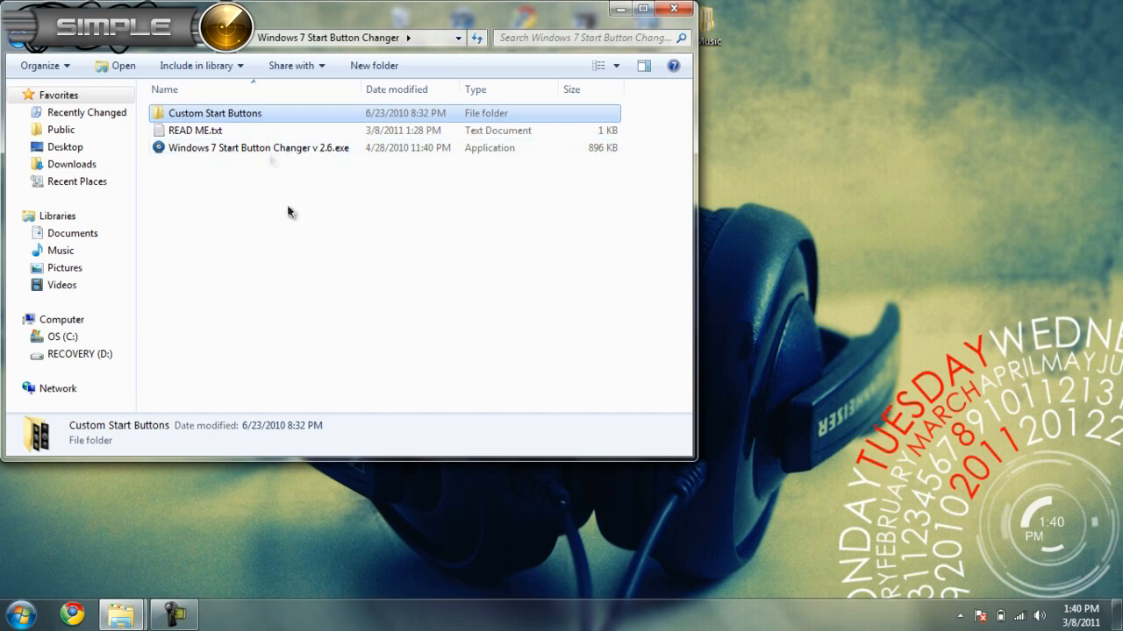
Run Windows 7 Start Button Changer v 2.6.exe as administrator
{"action": "left_click", "coordinate": [237, 147]}
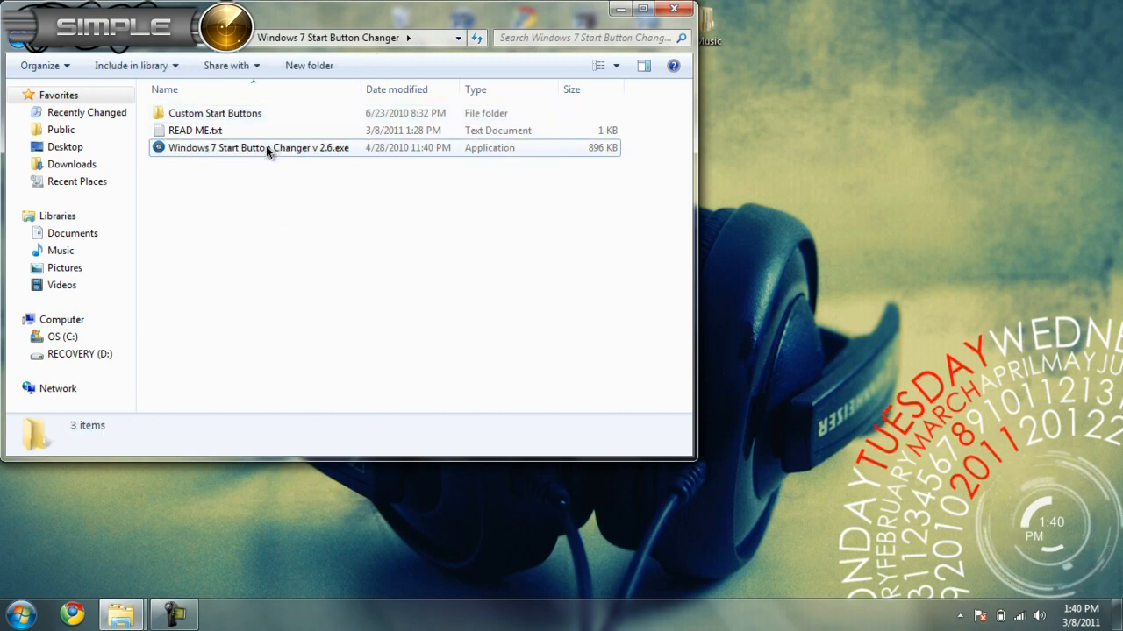
{"action": "right_click", "coordinate": [267, 147]}
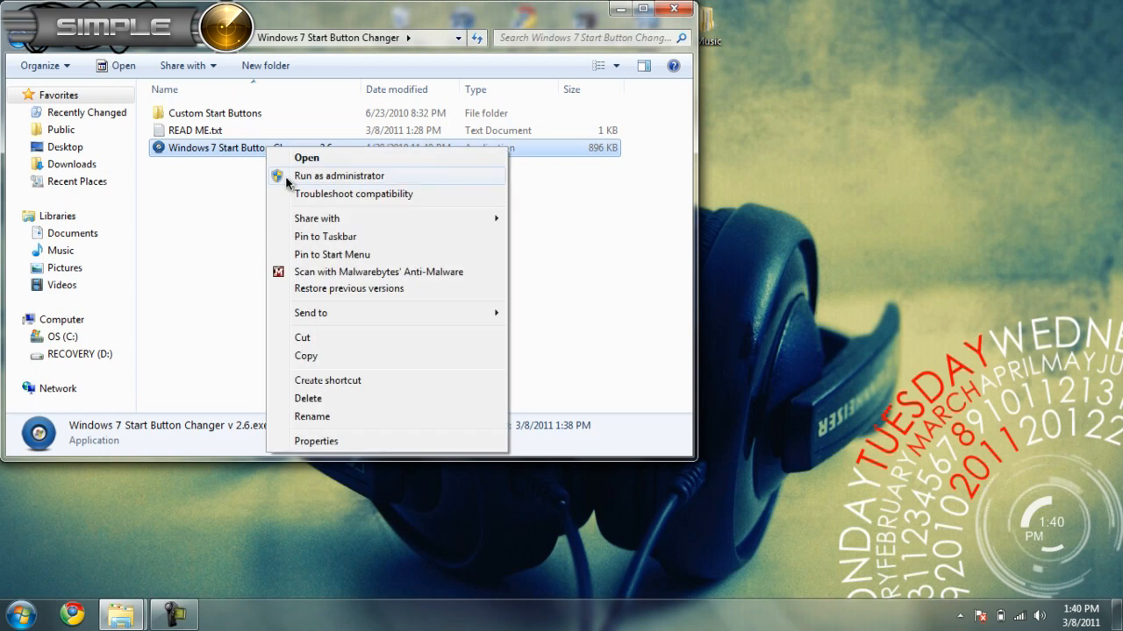
{"action": "left_click", "coordinate": [339, 176]}
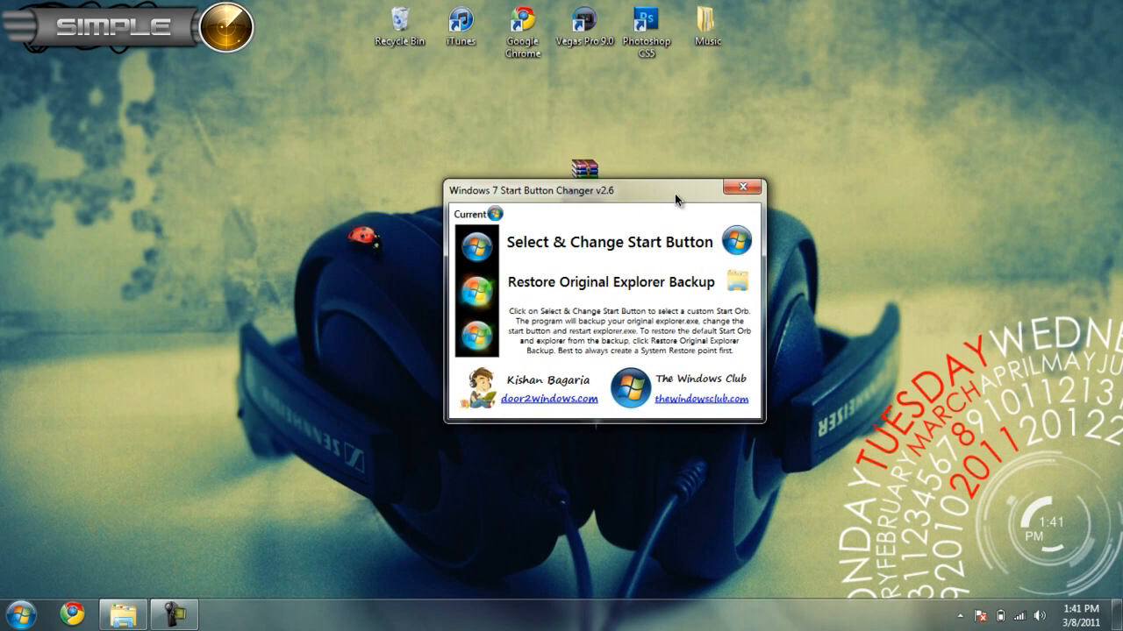
{"action": "mouse_move", "coordinate": [537, 249]}
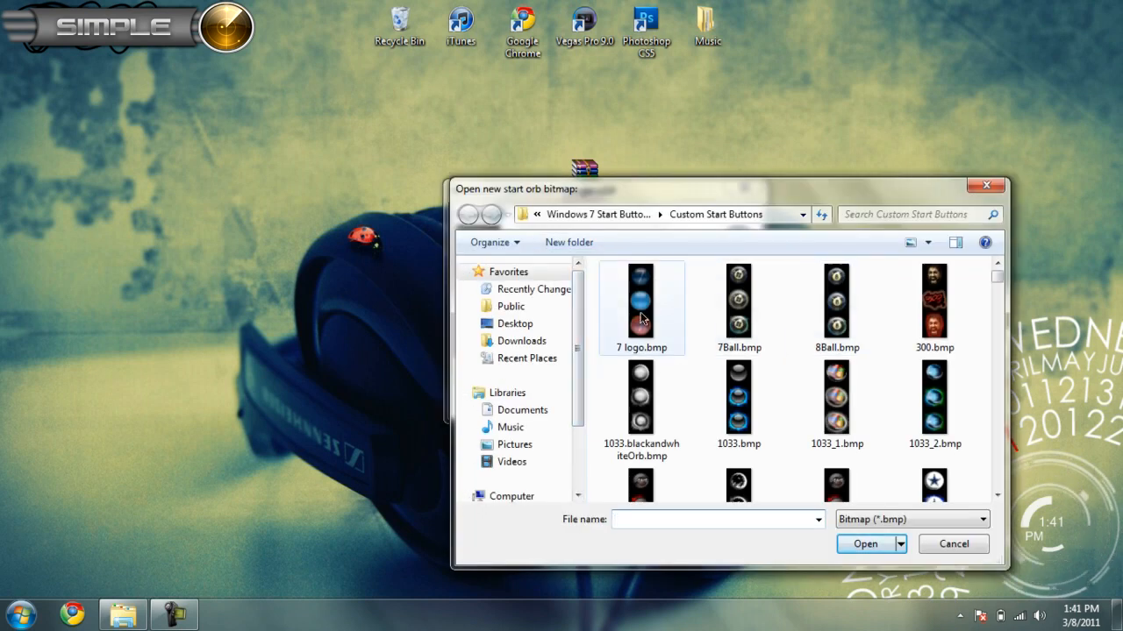
Choose a .bmp orb from Desktop > Windows 7 Start Button Changer > Custom Start Buttons and apply it as the start orb
{"action": "left_click", "coordinate": [515, 323]}
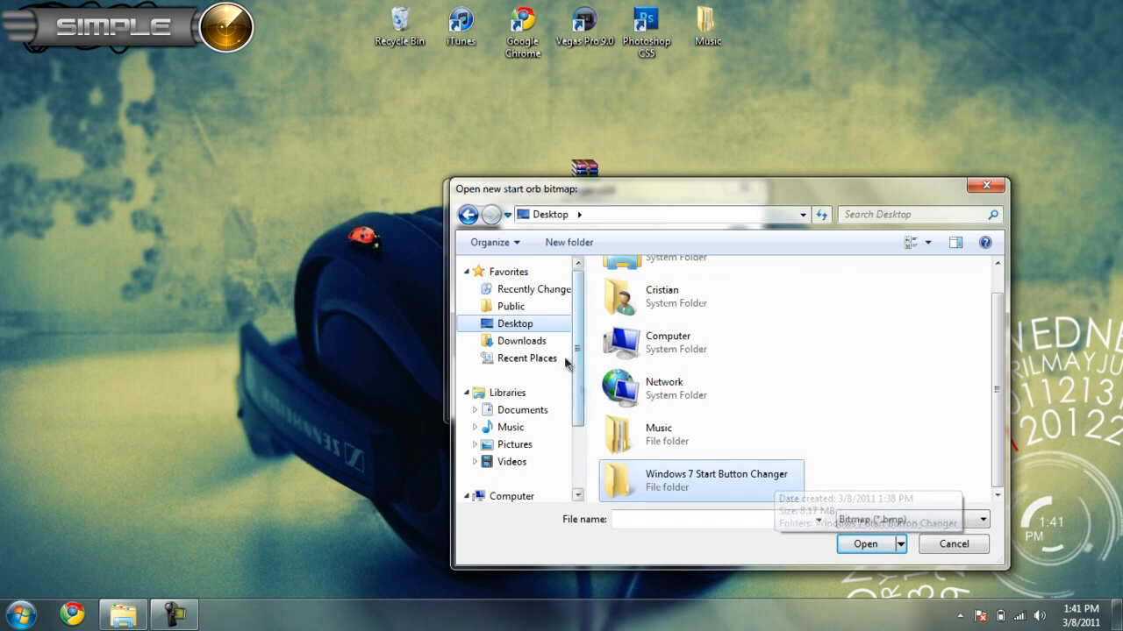
{"action": "double_click", "coordinate": [715, 479]}
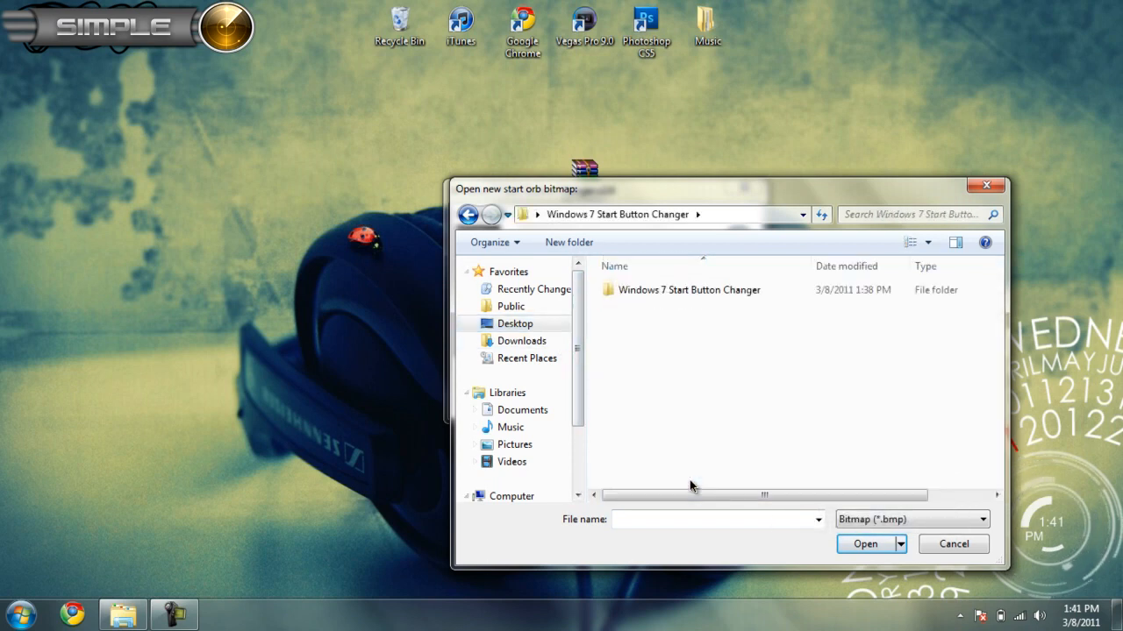
{"action": "double_click", "coordinate": [689, 289]}
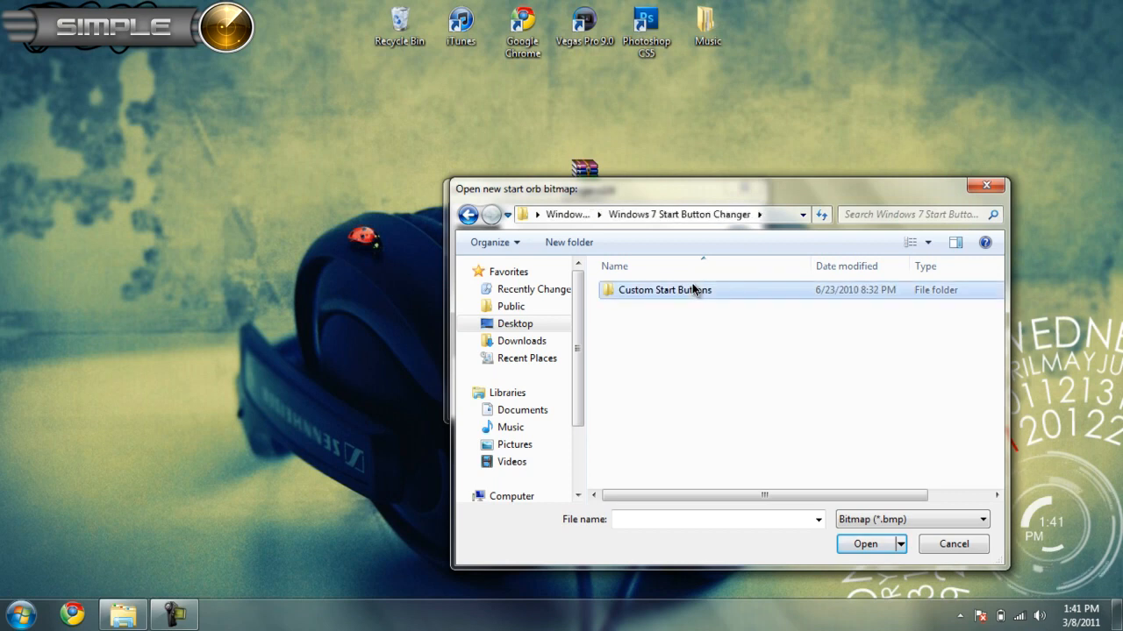
{"action": "double_click", "coordinate": [663, 290]}
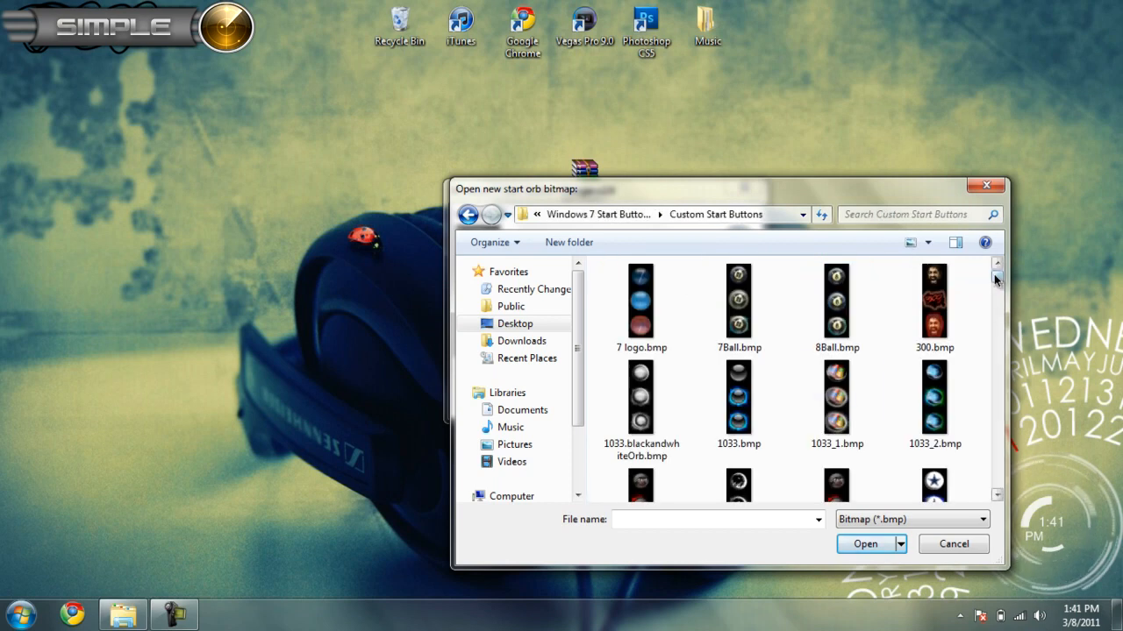
{"action": "scroll", "scroll_direction": "down", "scroll_amount": 3}
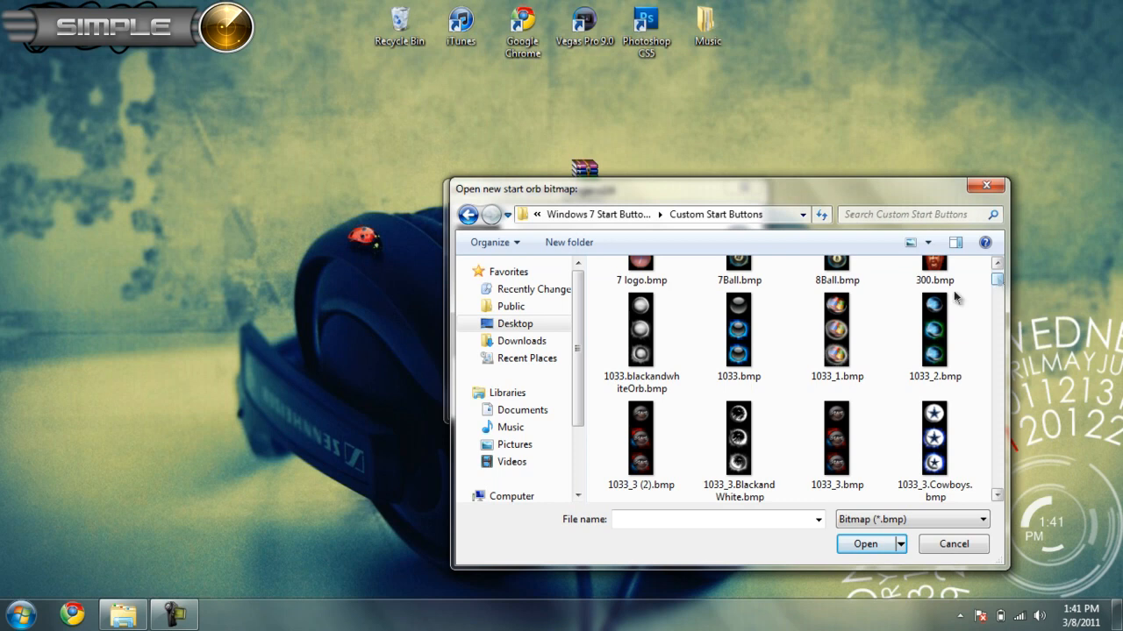
{"action": "left_click", "coordinate": [933, 438]}
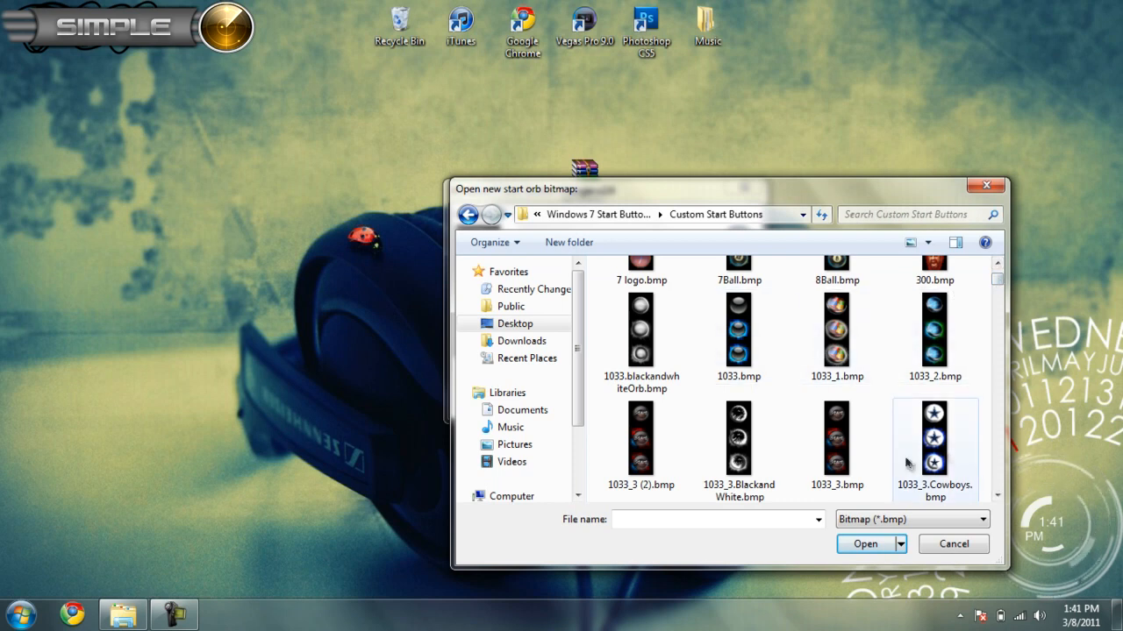
{"action": "left_click", "coordinate": [961, 543]}
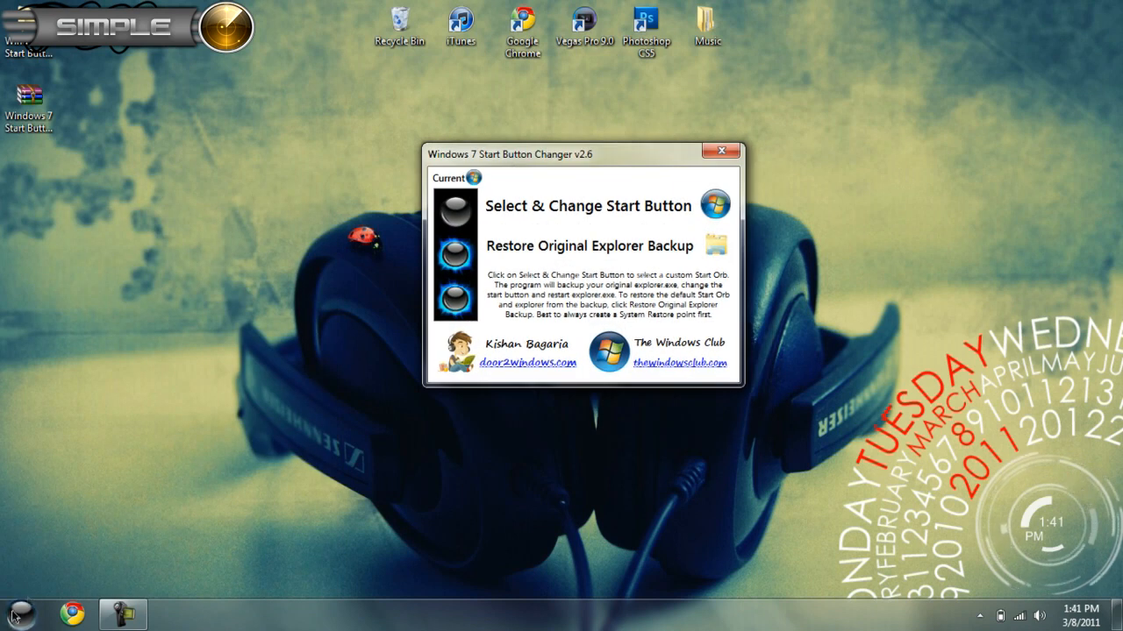
{"action": "mouse_move", "coordinate": [557, 256]}
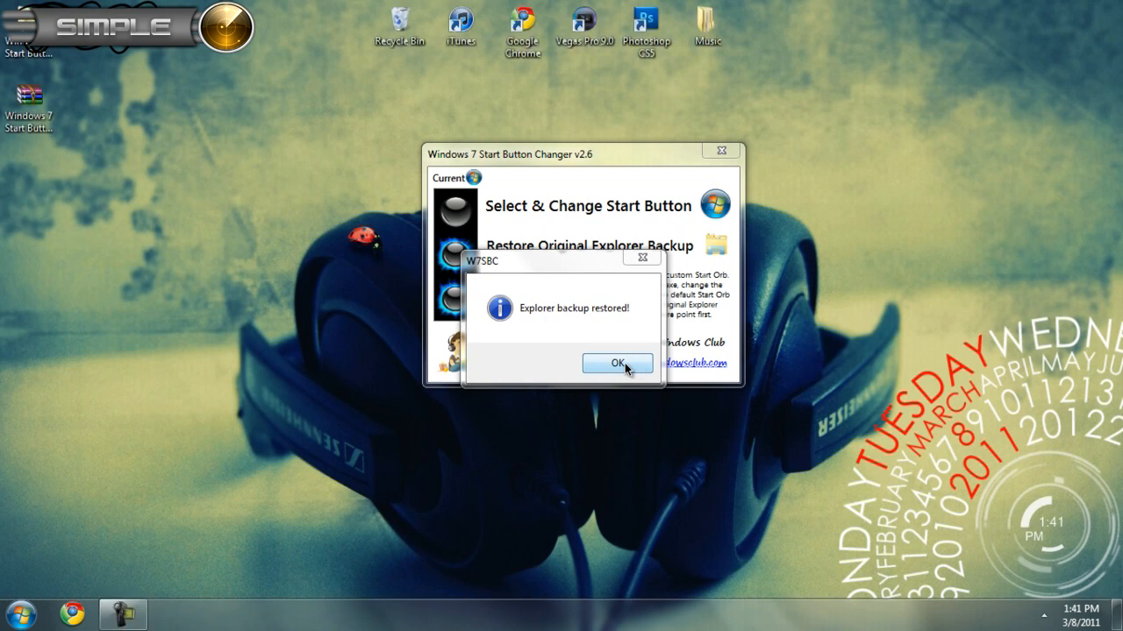
Acknowledge the 'Explorer backup restored!' message after restoring the original Explorer backup
{"action": "left_click", "coordinate": [617, 363]}
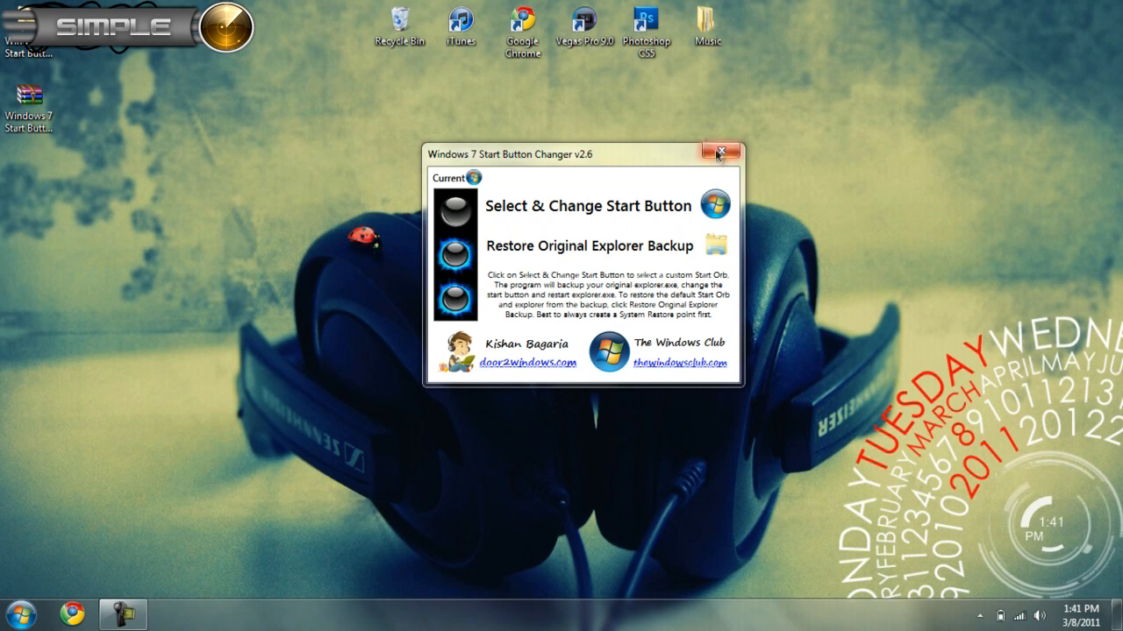
Close the Start Button Changer window, leaving the desktop with the default start orb
{"action": "left_click", "coordinate": [719, 155]}
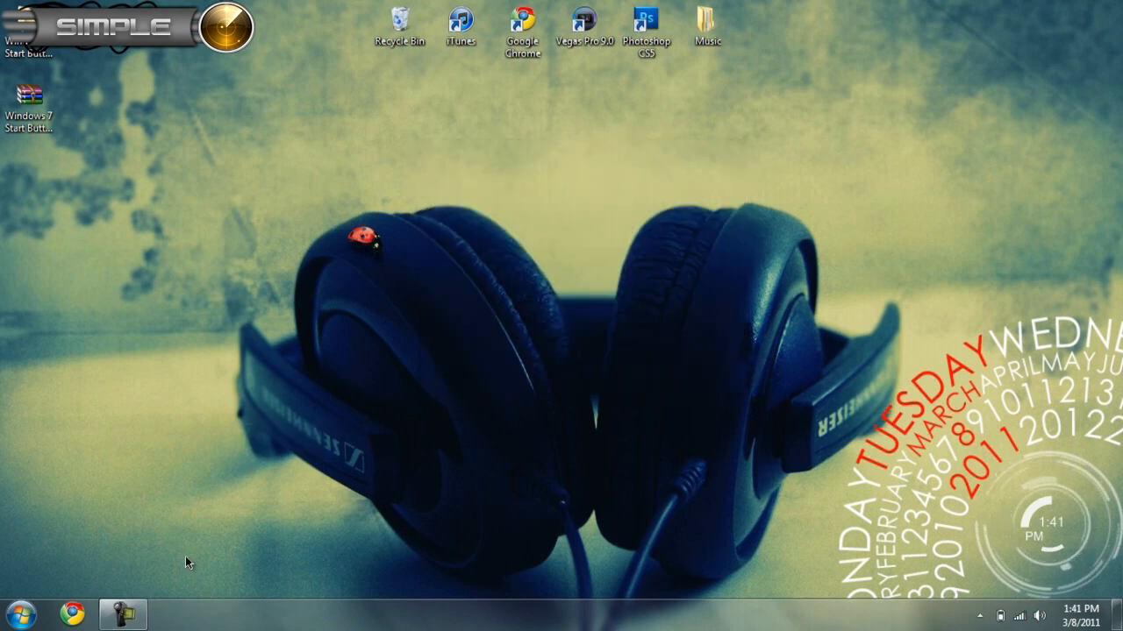
{"action": "left_click", "coordinate": [123, 611]}
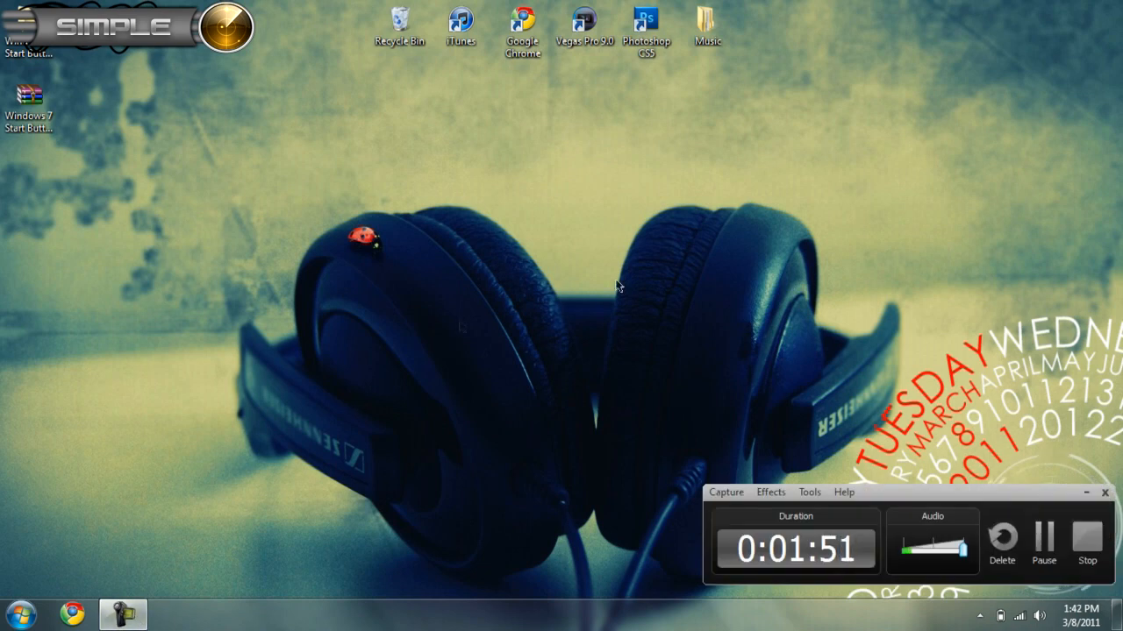
{"action": "mouse_move", "coordinate": [984, 417]}
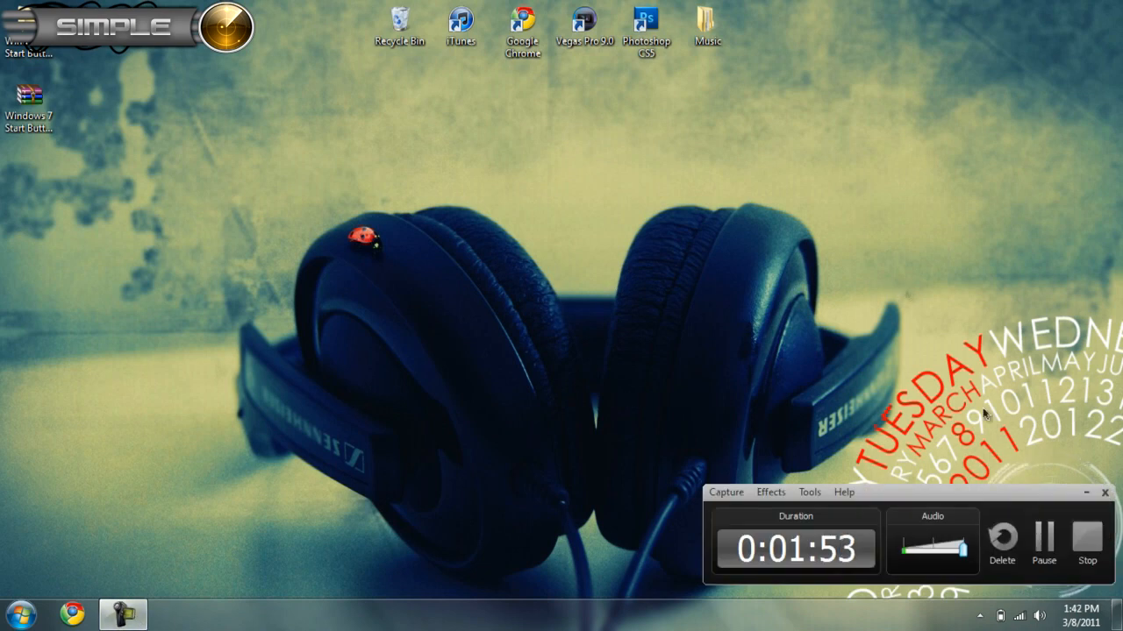